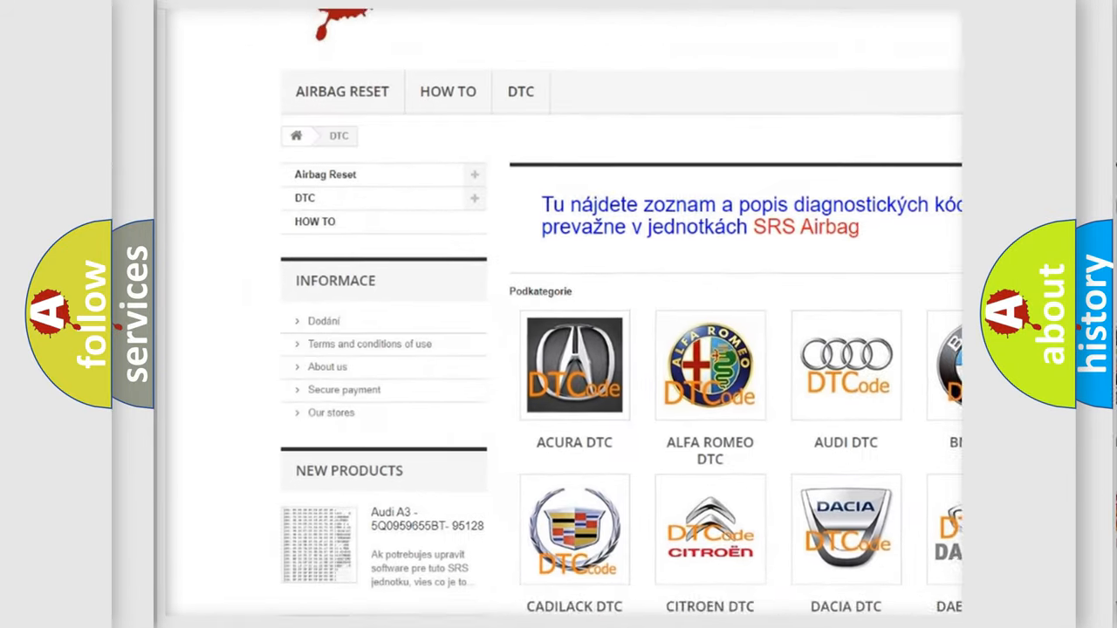
scroll(down, 3)
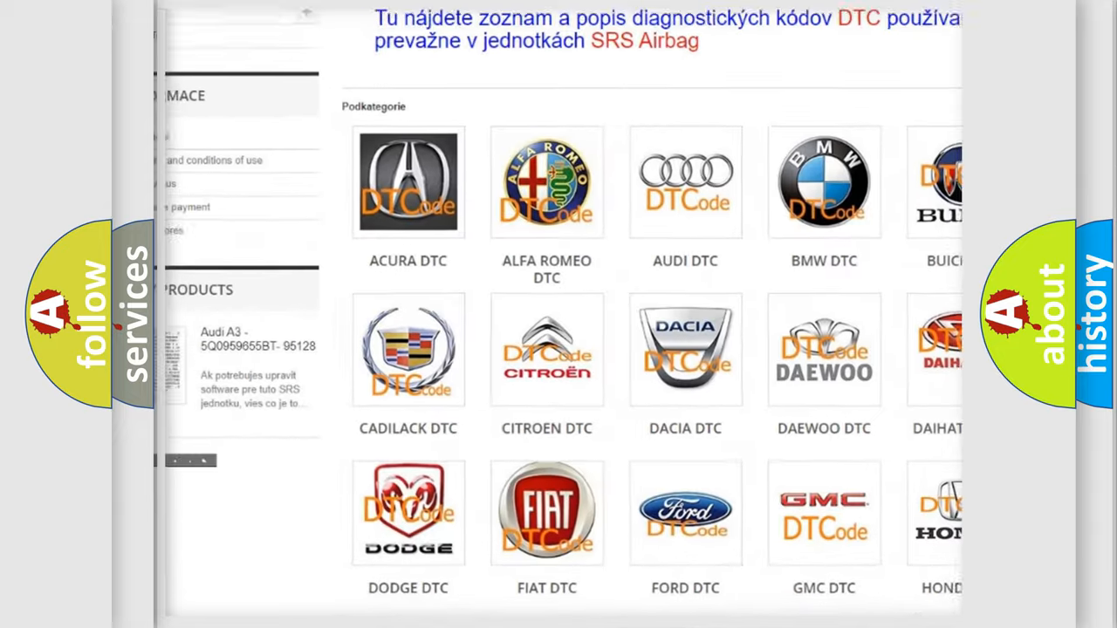
scroll(down, 3)
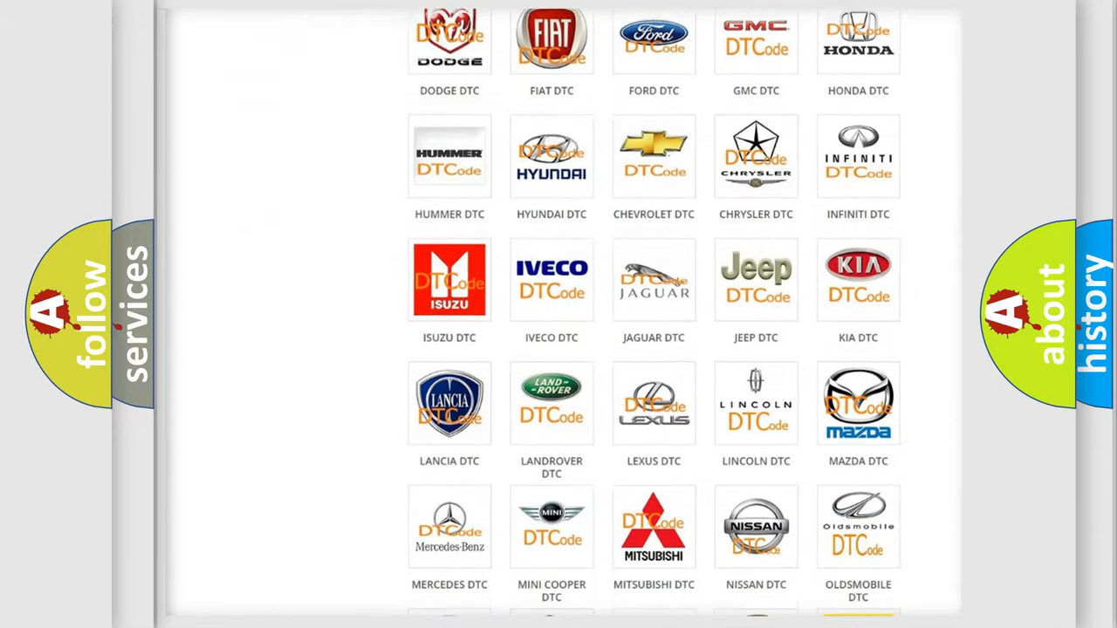
scroll(down, 3)
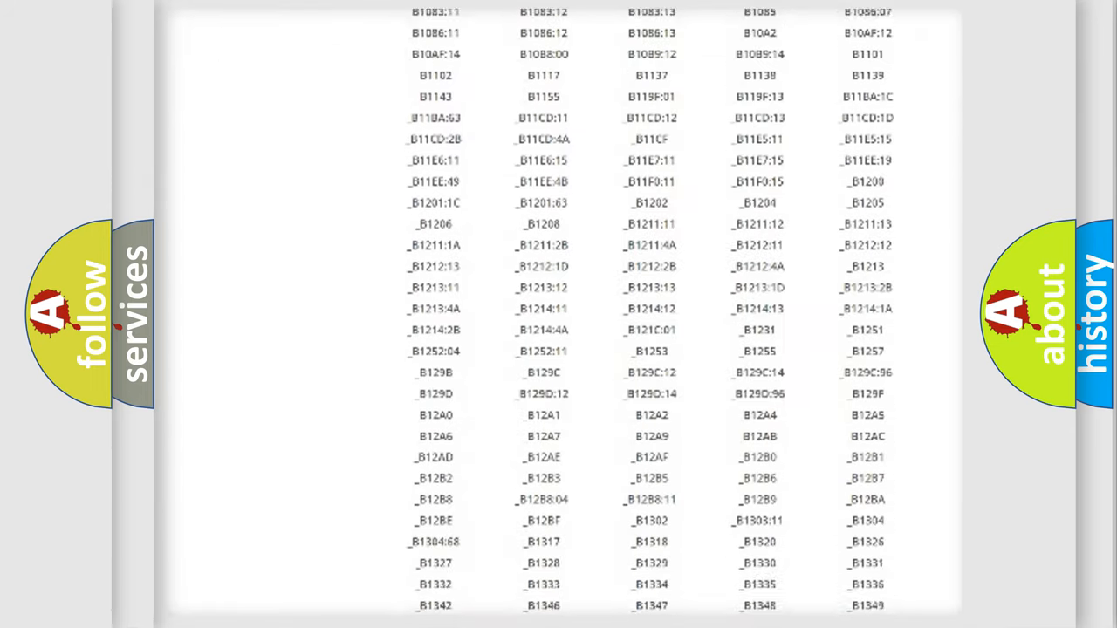
scroll(down, 3)
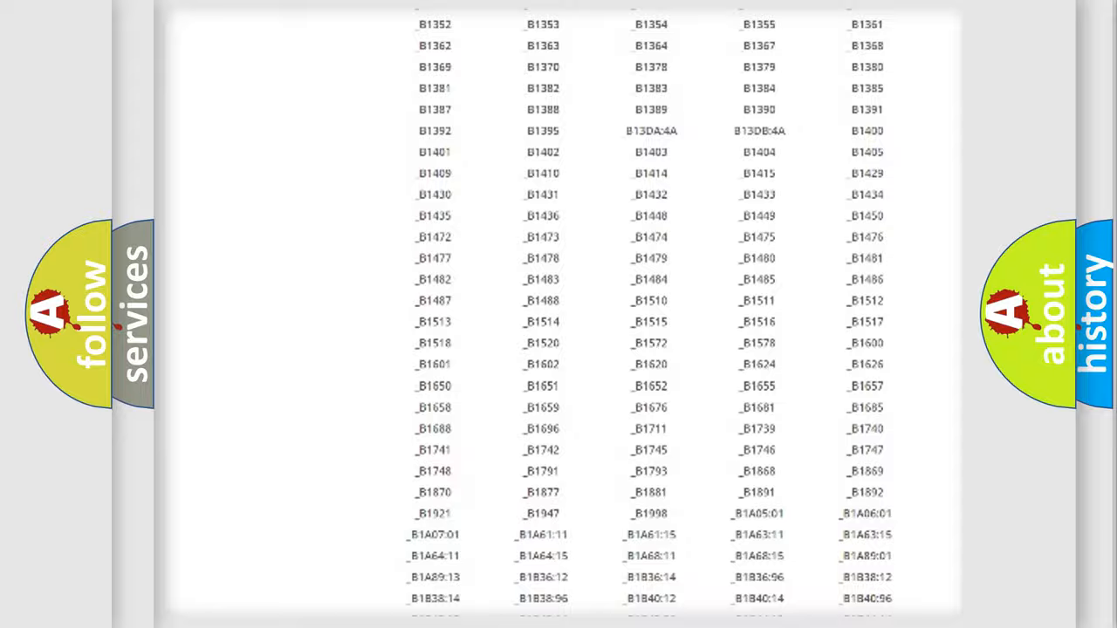